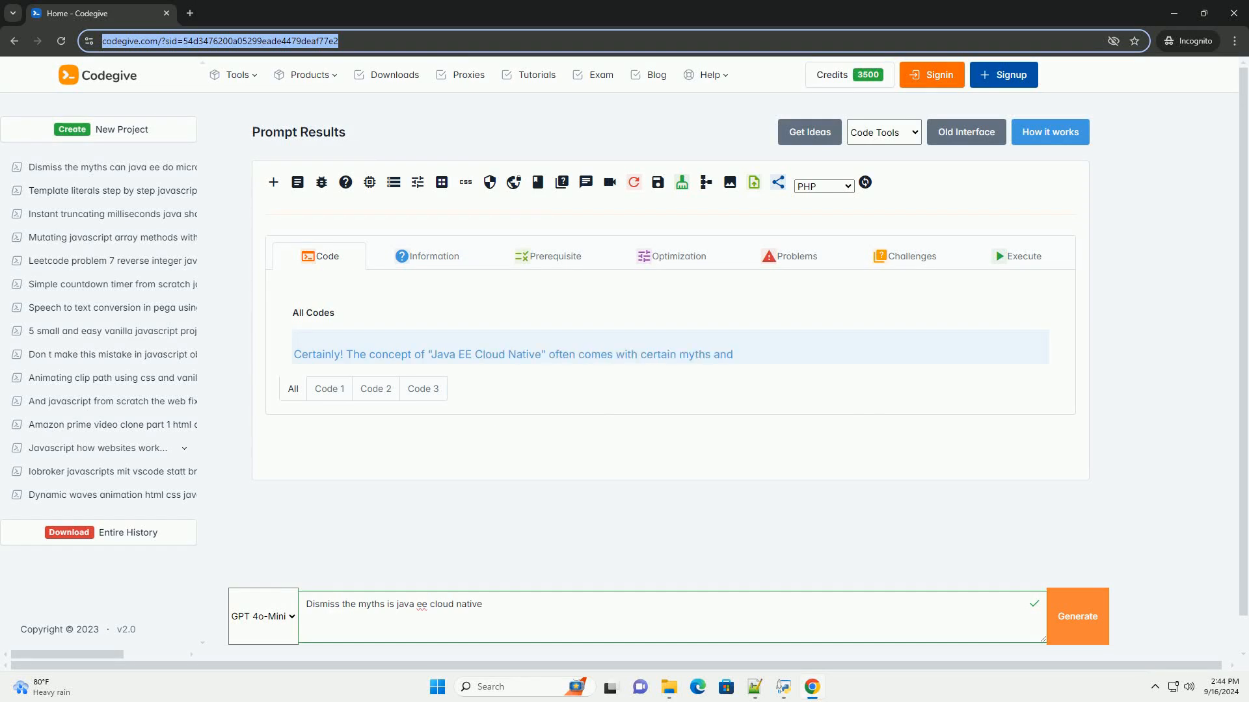
scroll("down", 3)
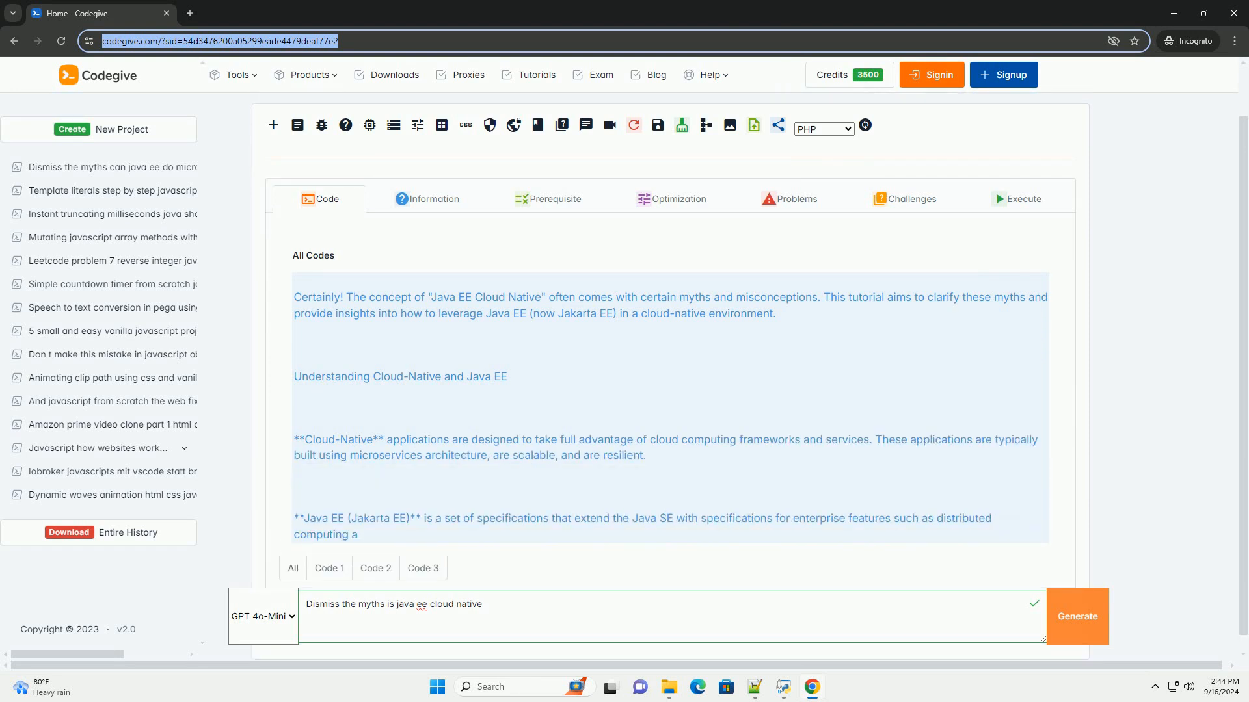
scroll("down", 3)
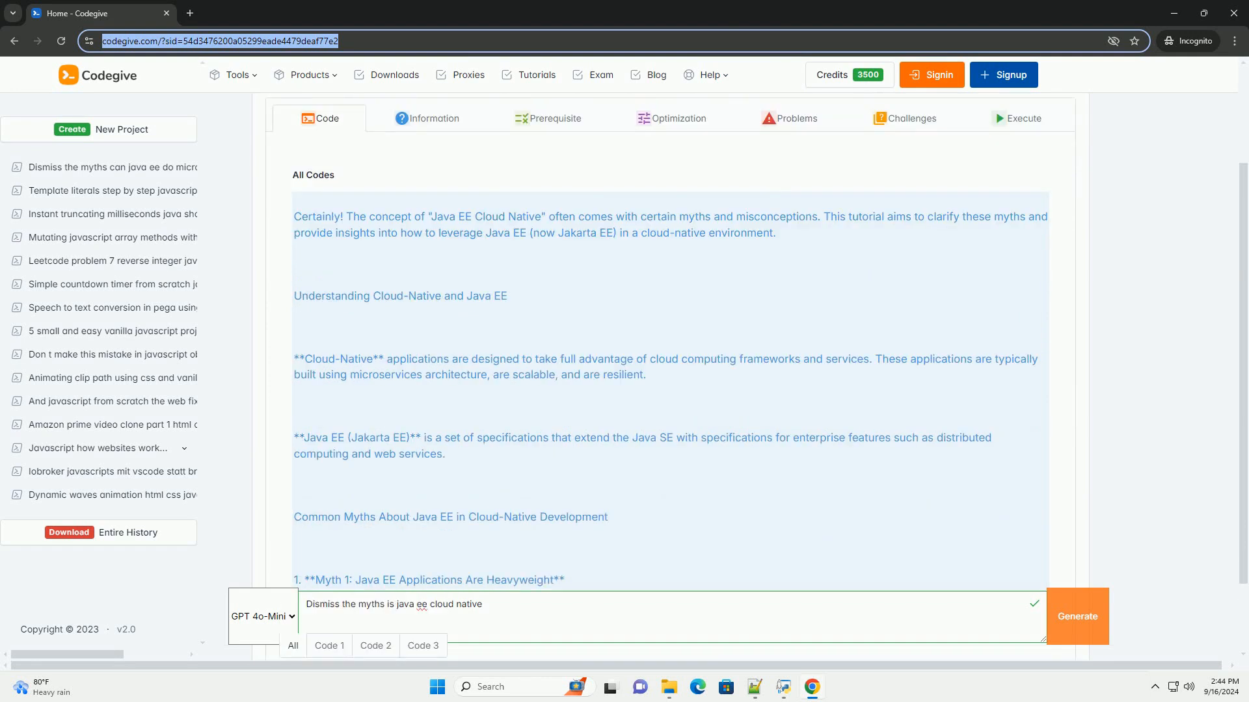
scroll("down", 3)
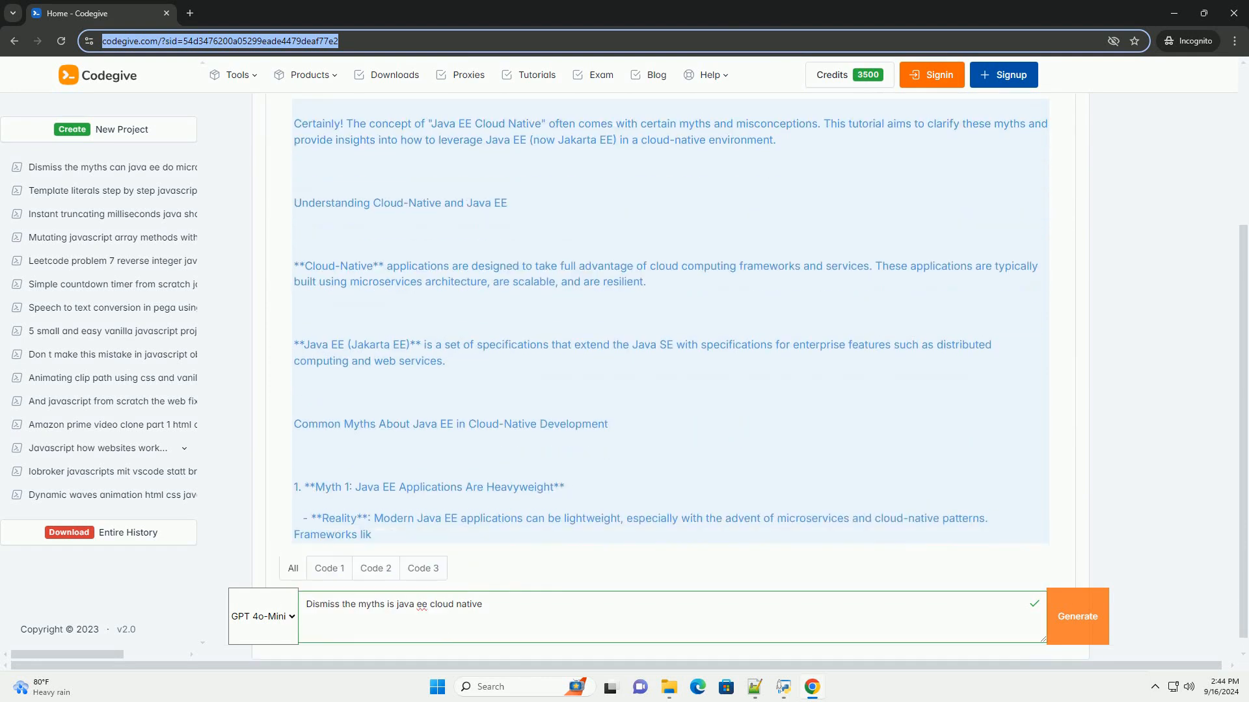
scroll("down", 3)
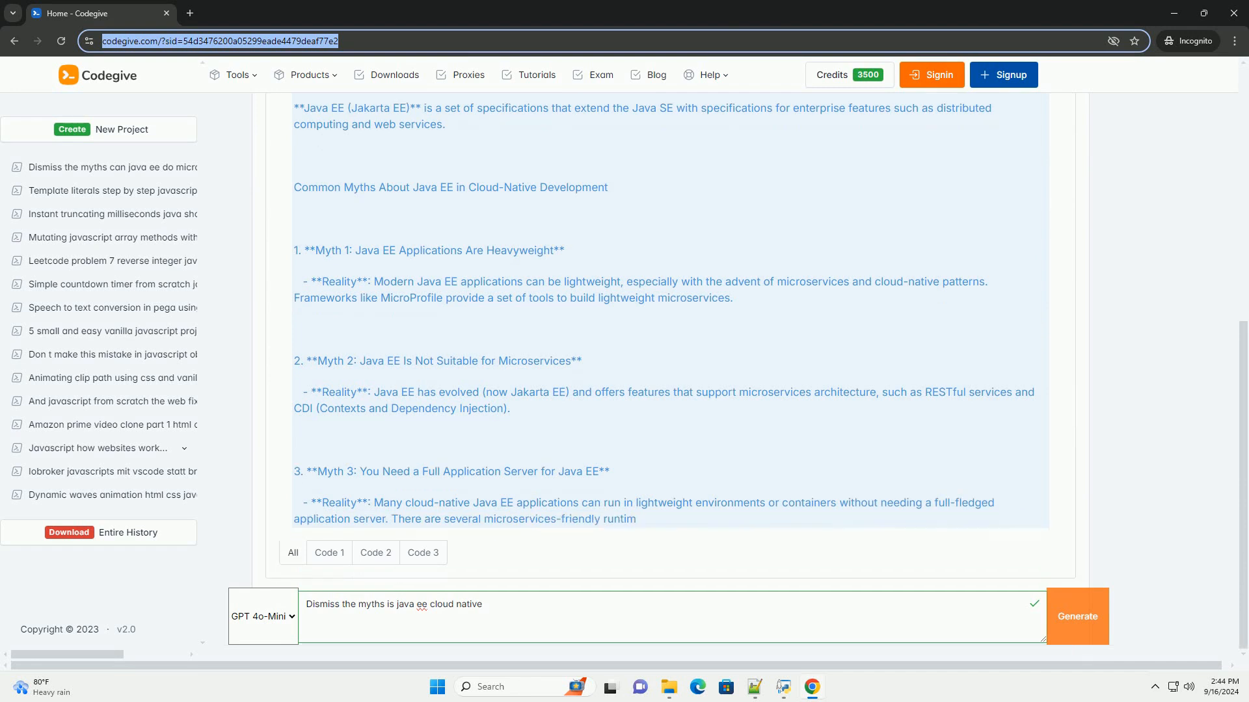
scroll("down", 3)
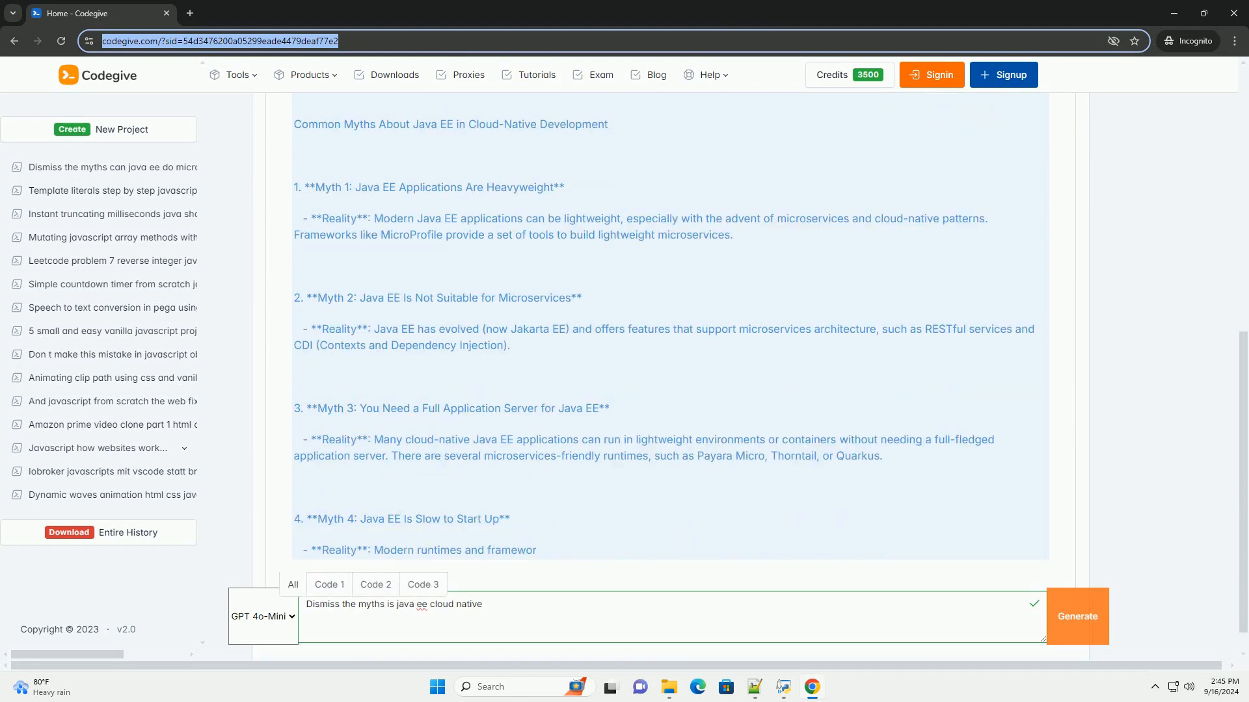
scroll("down", 3)
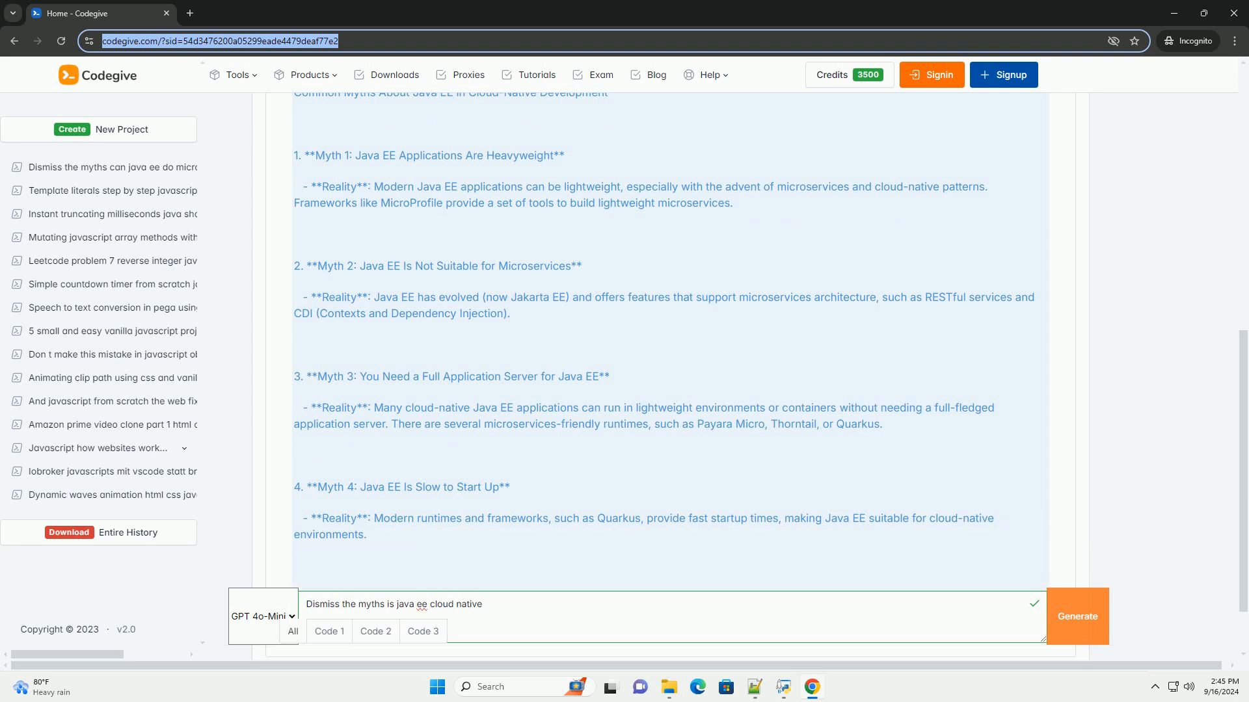
scroll("down", 3)
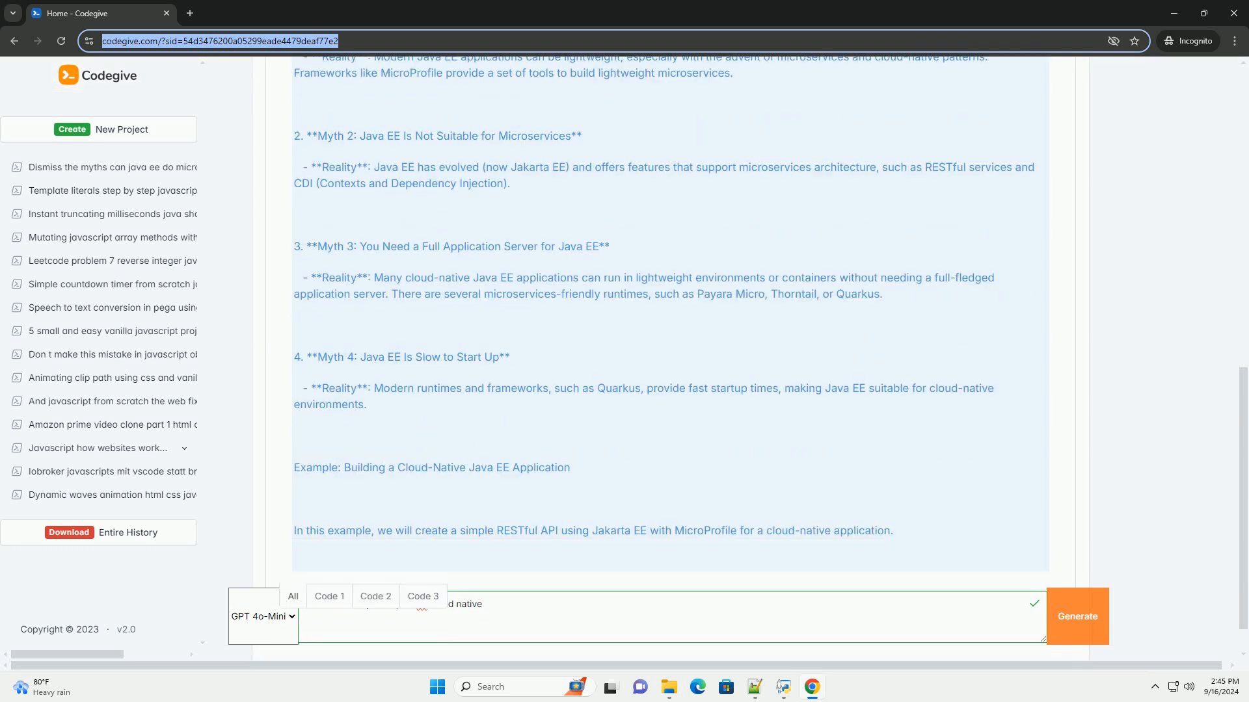
scroll("down", 3)
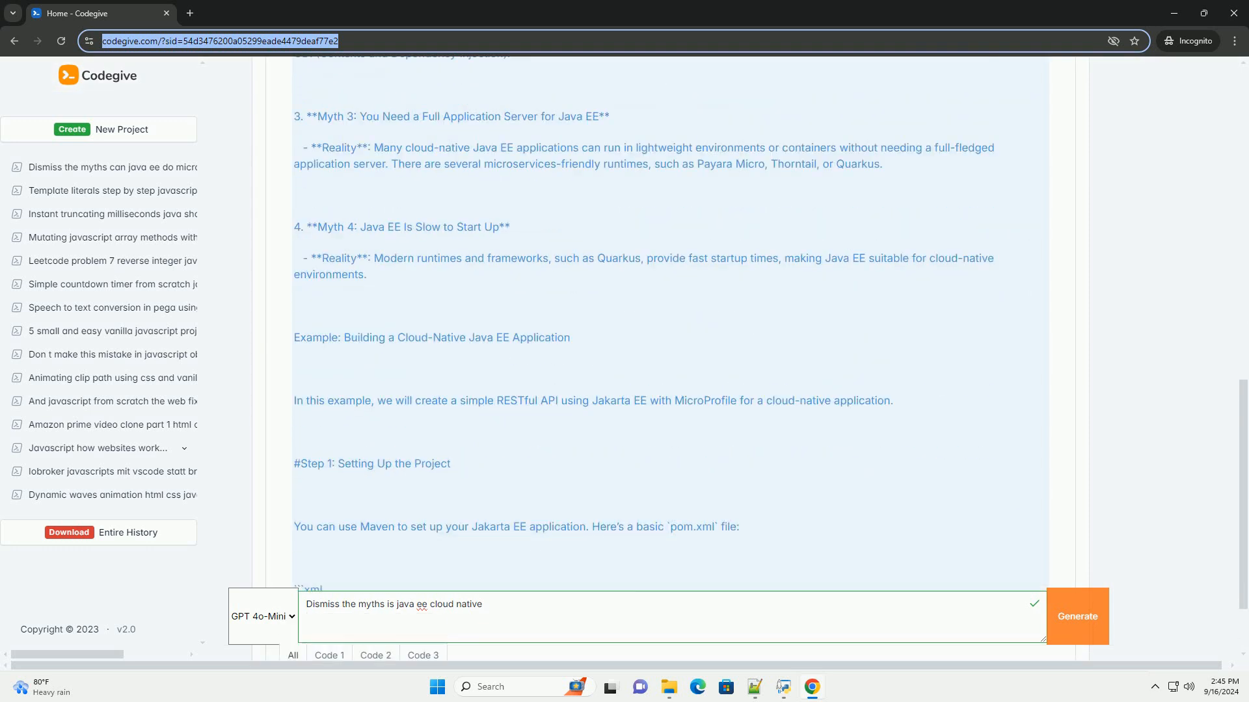
scroll("down", 3)
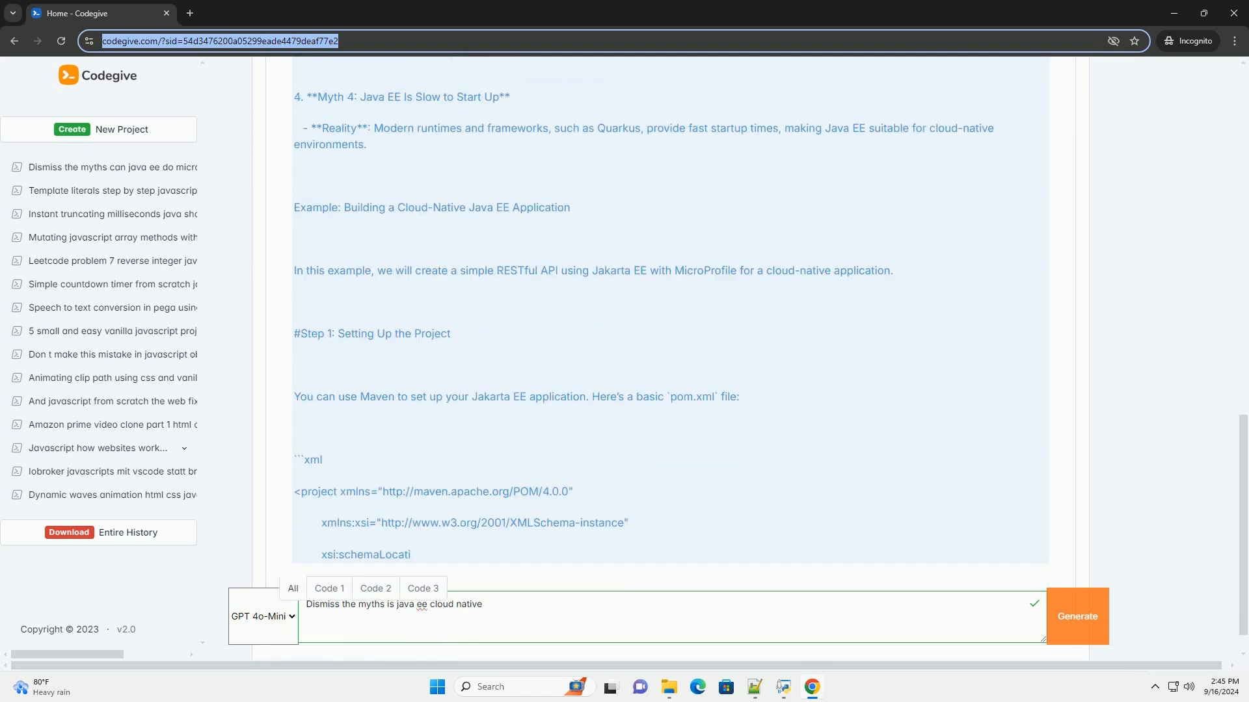
scroll("down", 3)
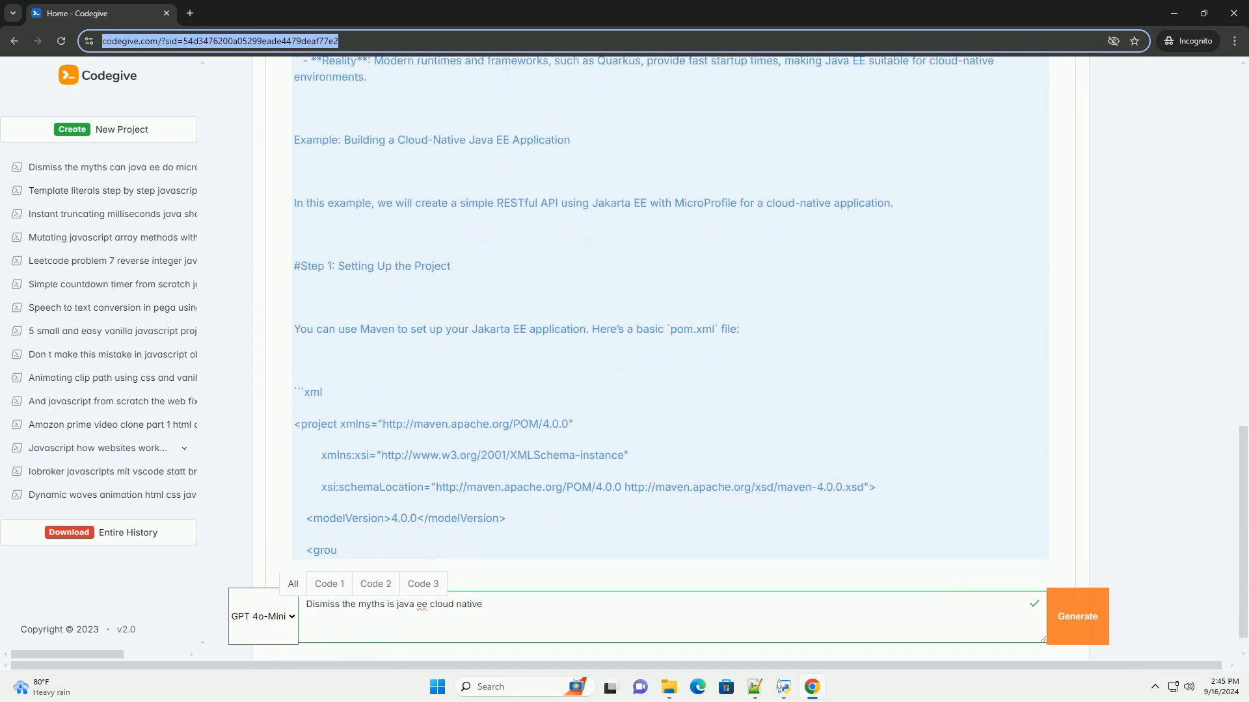
scroll("down", 3)
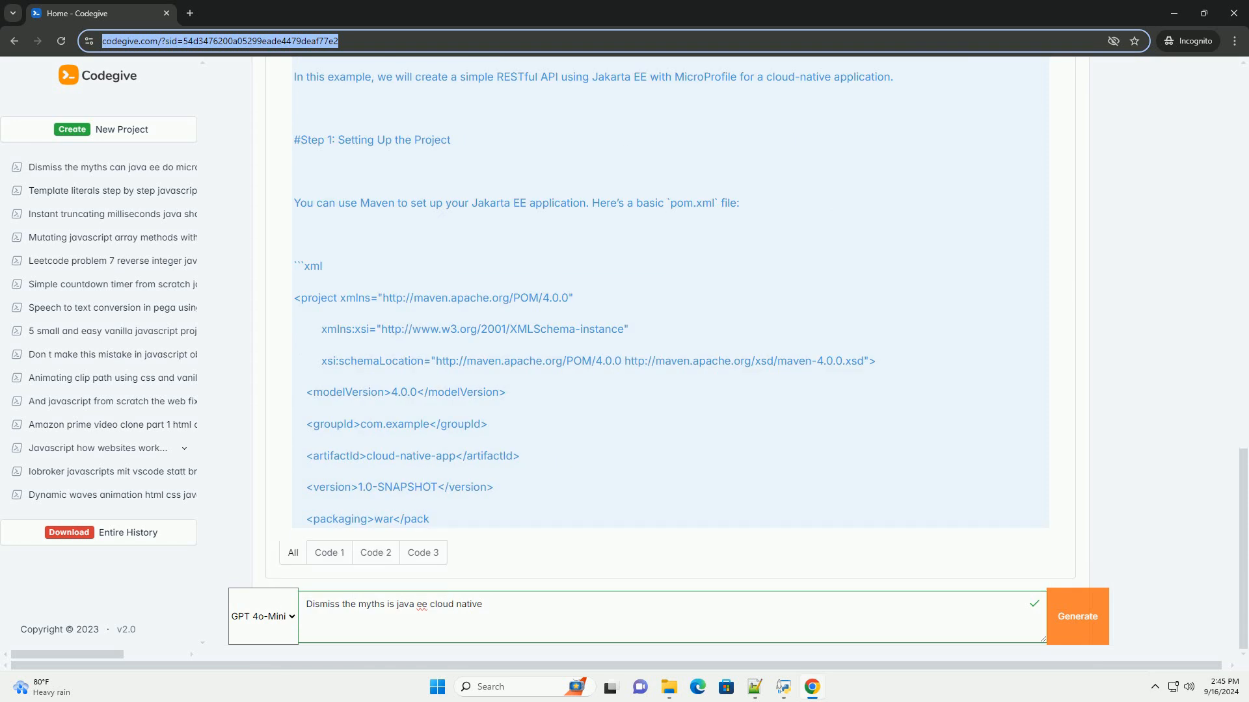
scroll("down", 3)
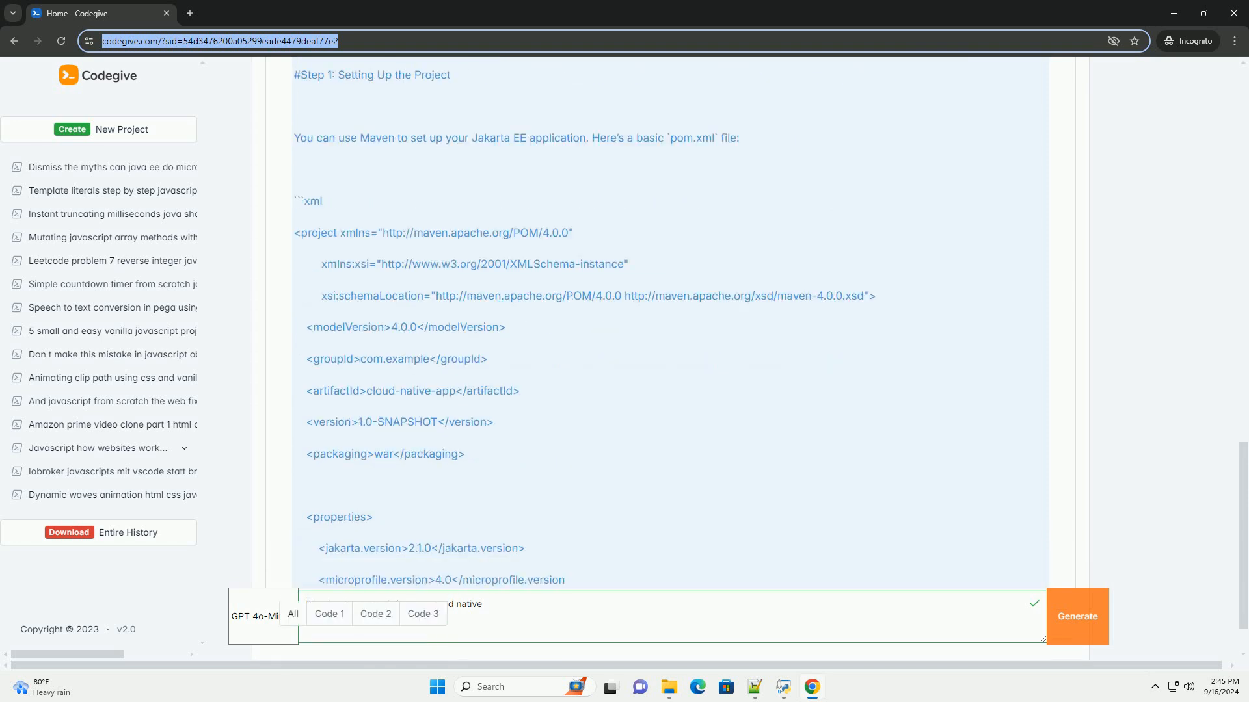
scroll("down", 3)
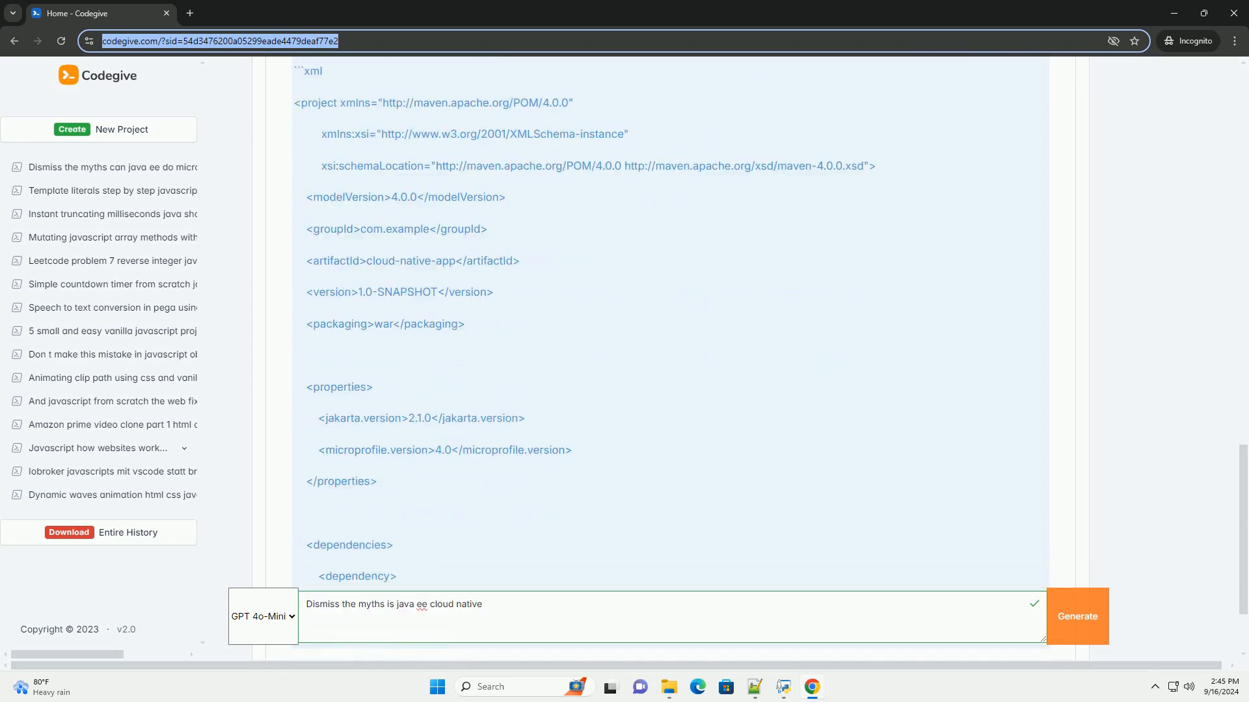
scroll("down", 3)
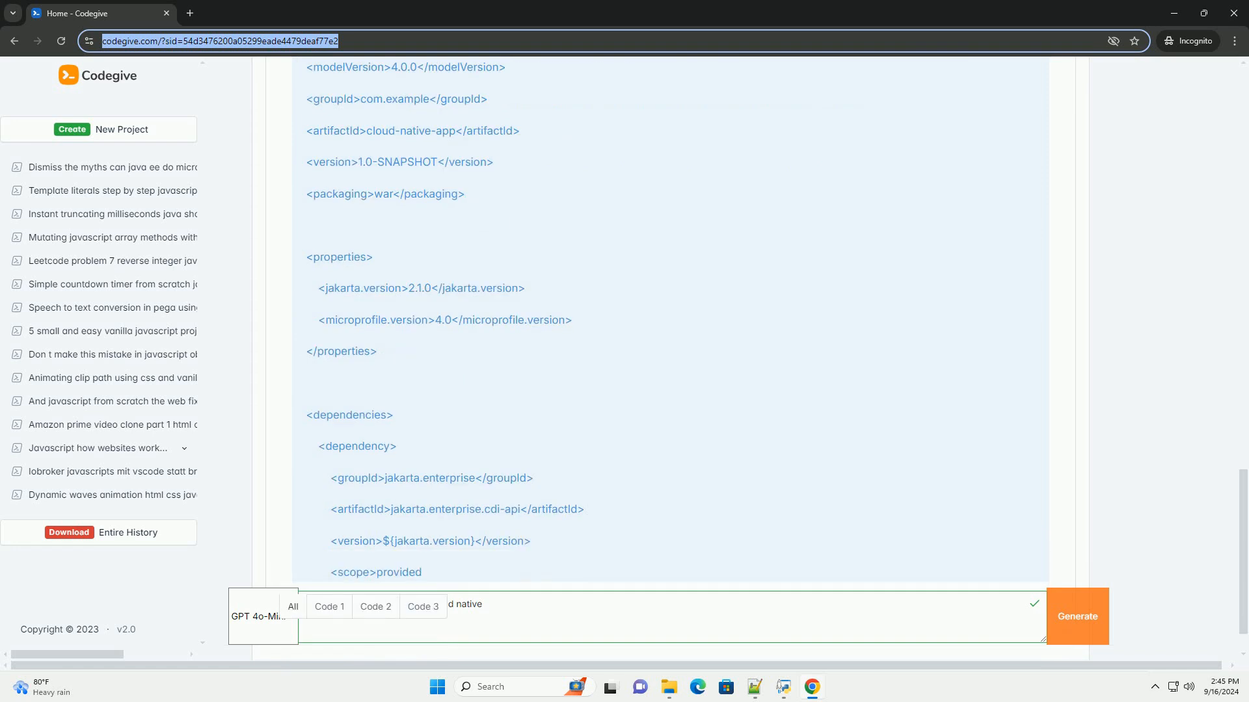
scroll("down", 3)
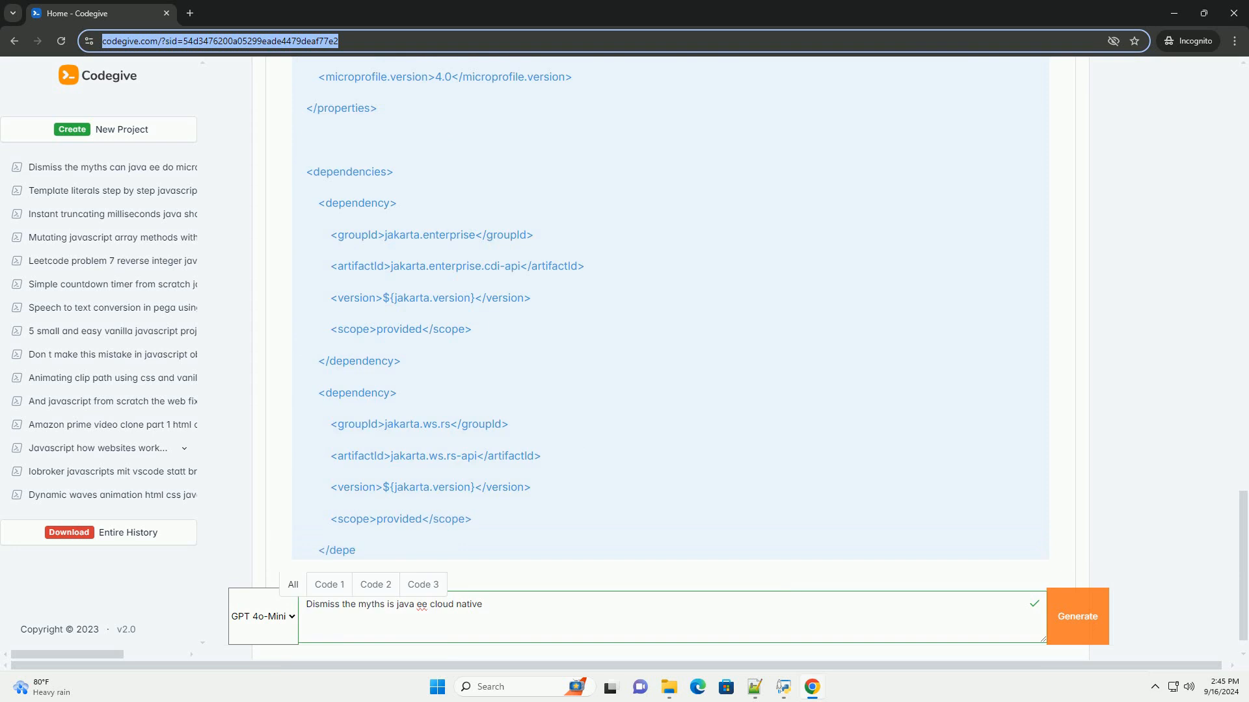
scroll("down", 3)
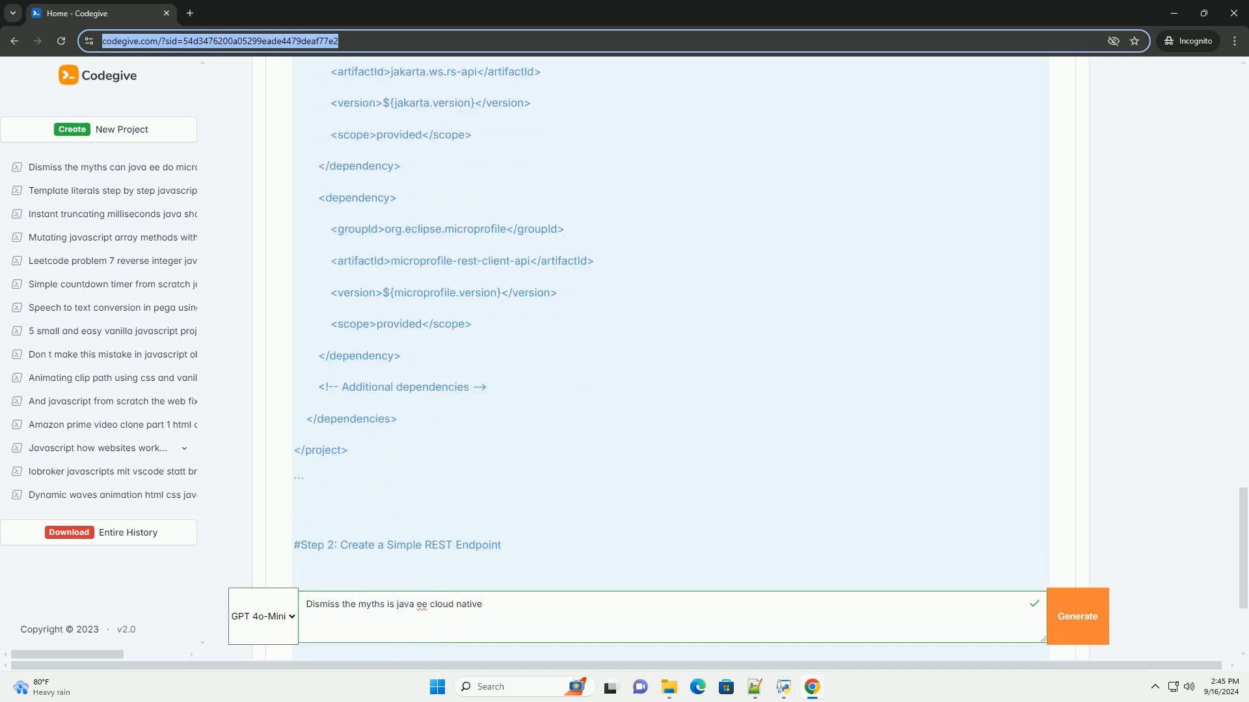
scroll("down", 3)
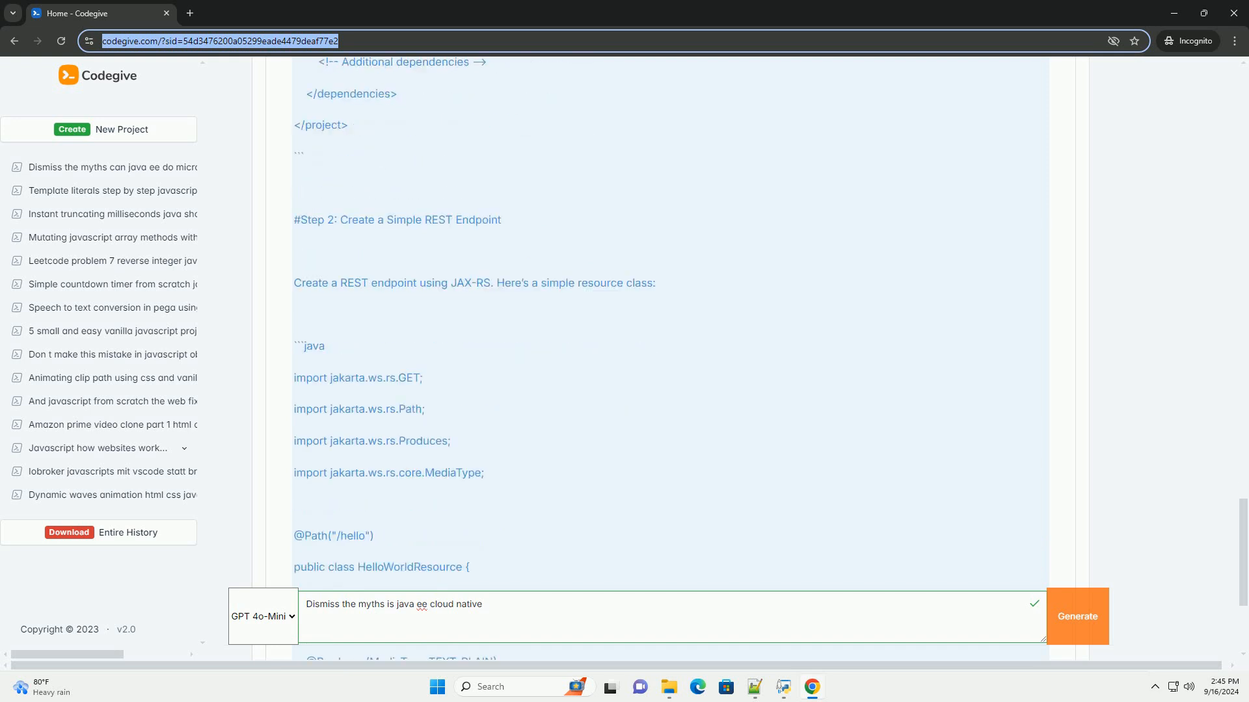
scroll("down", 3)
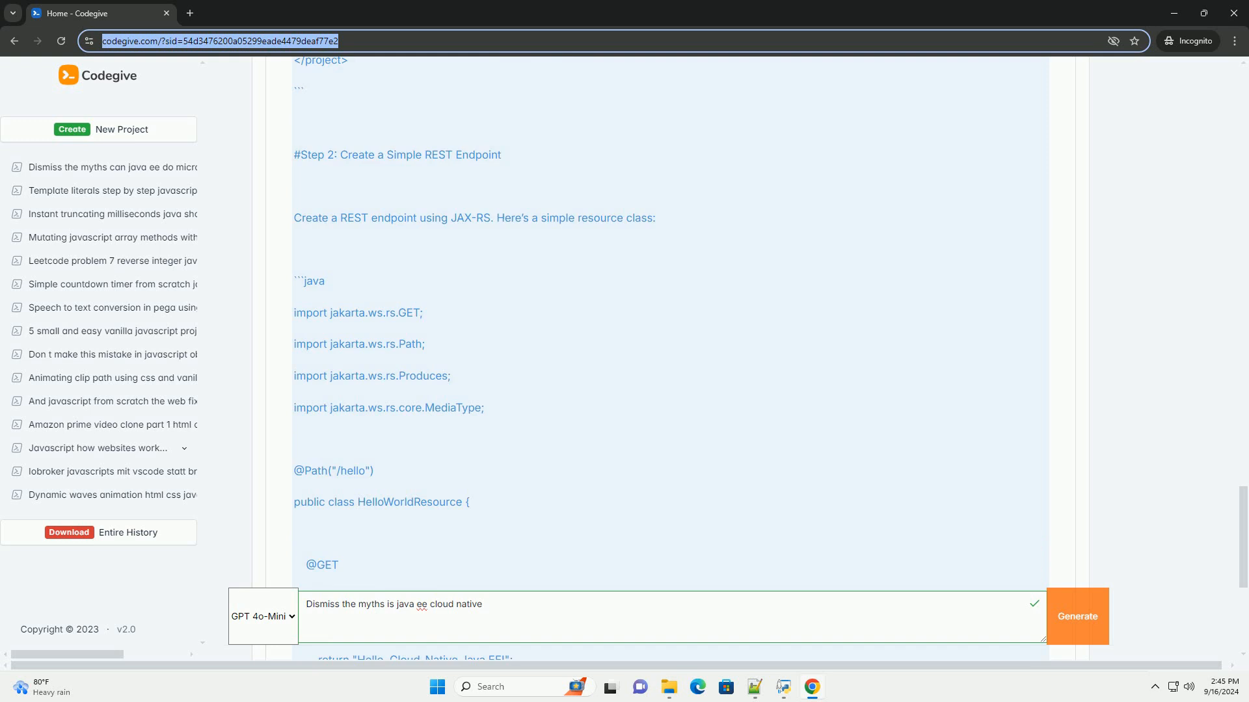
scroll("down", 3)
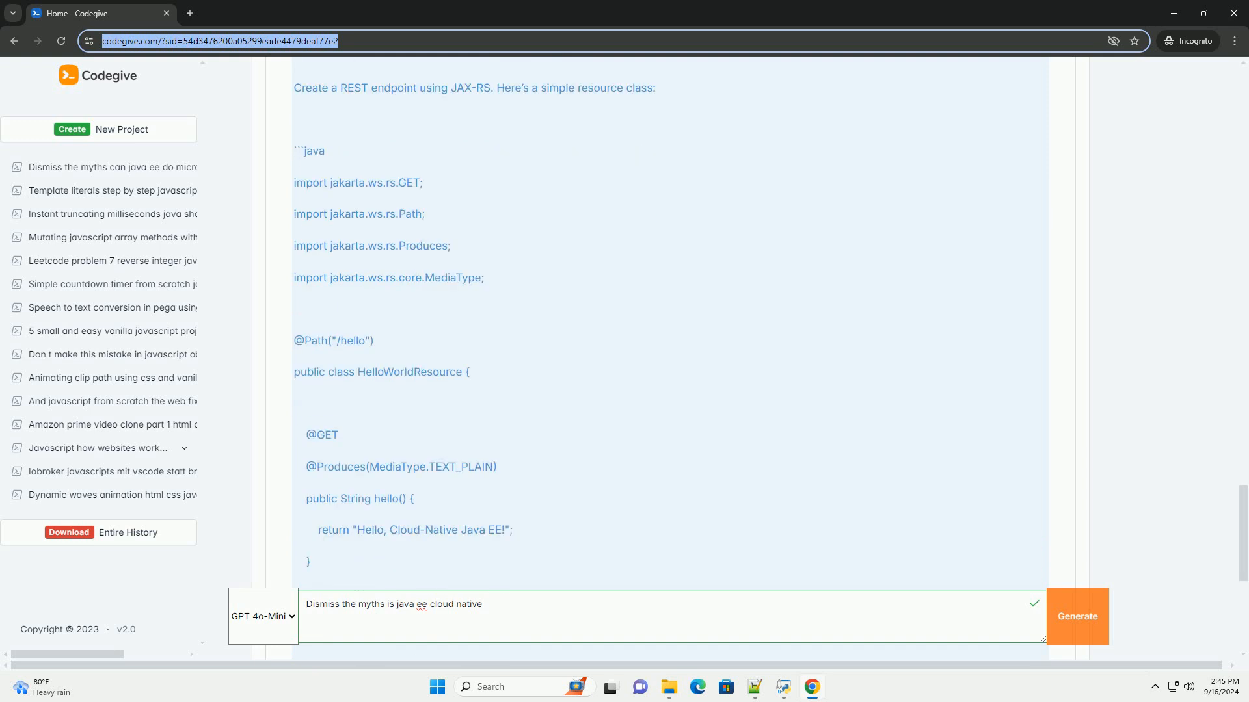
scroll("down", 3)
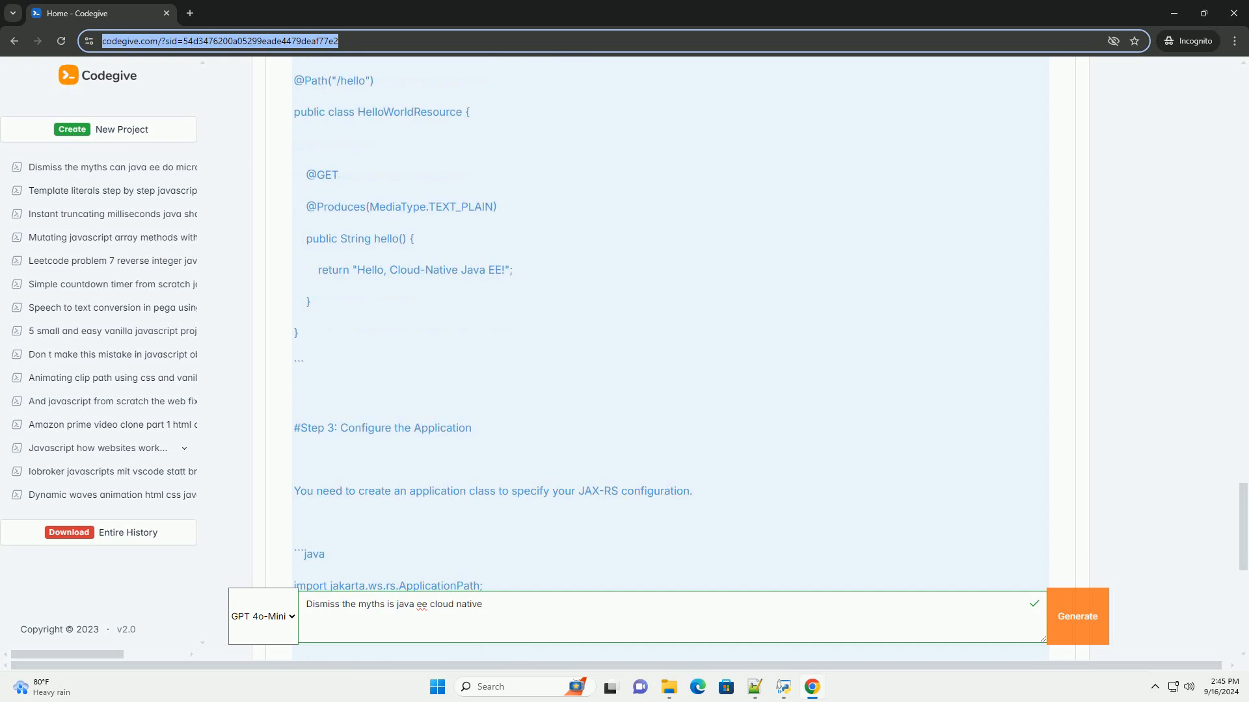
scroll("down", 3)
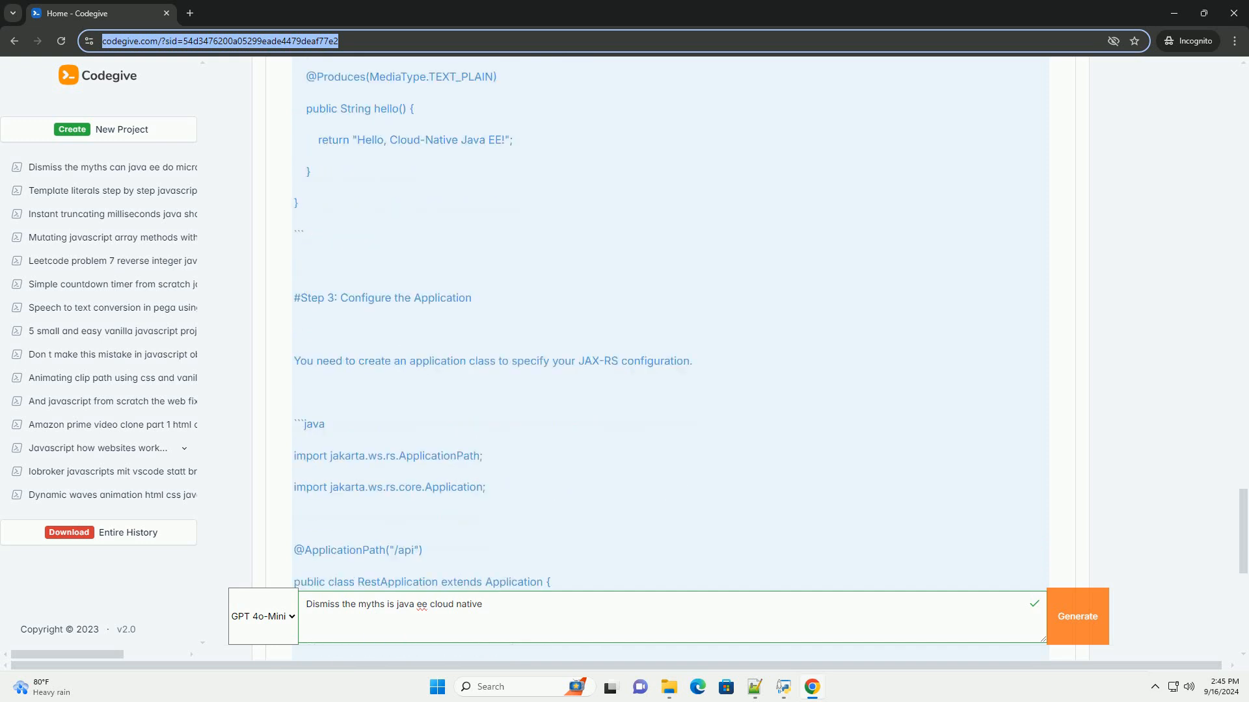
scroll("down", 3)
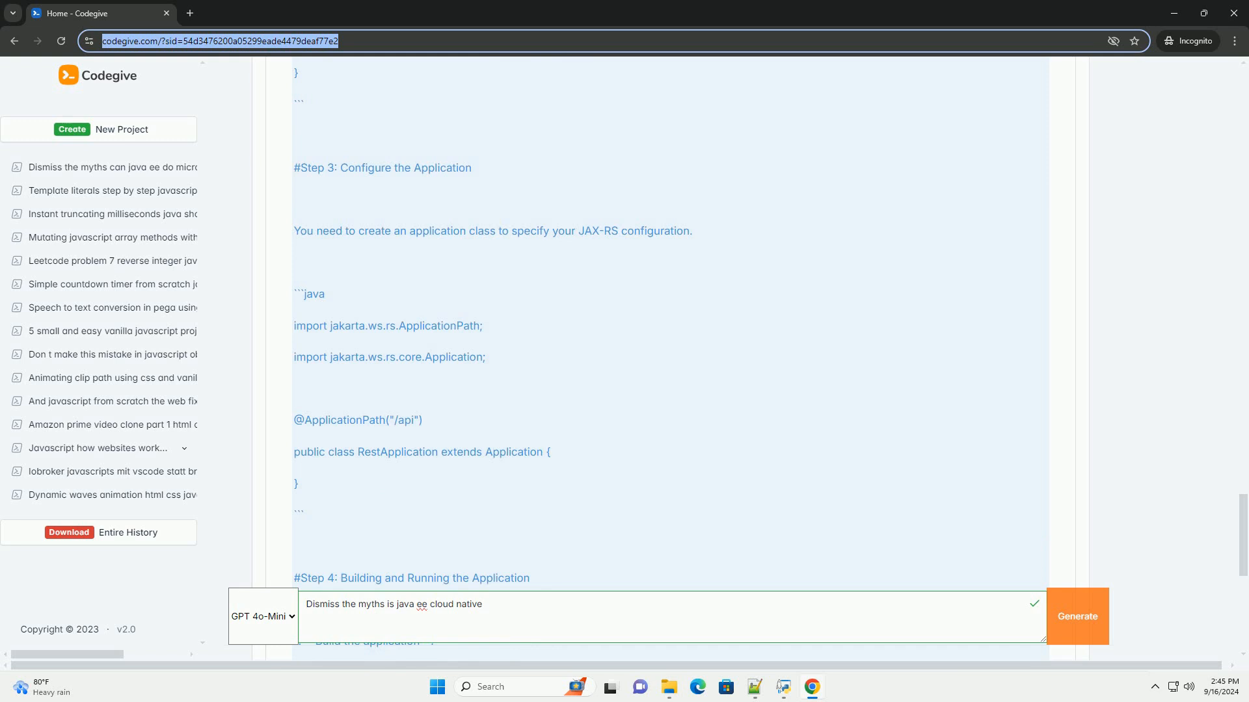
scroll("down", 3)
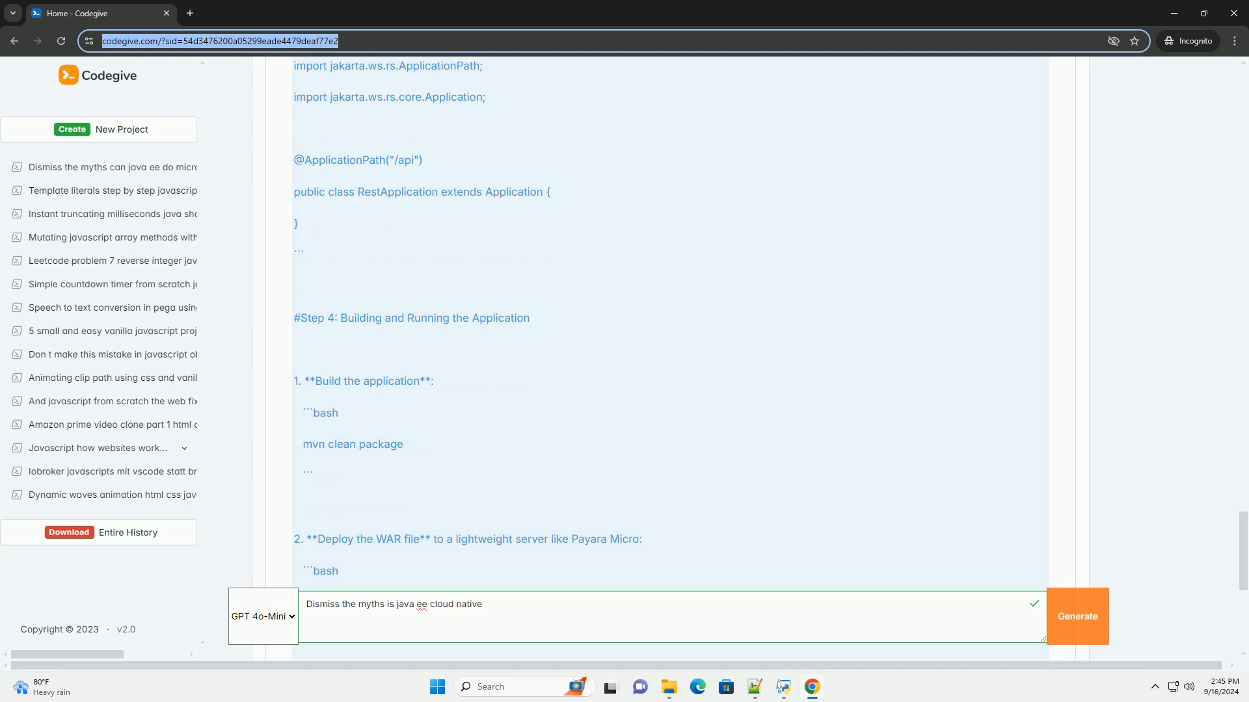
scroll("down", 3)
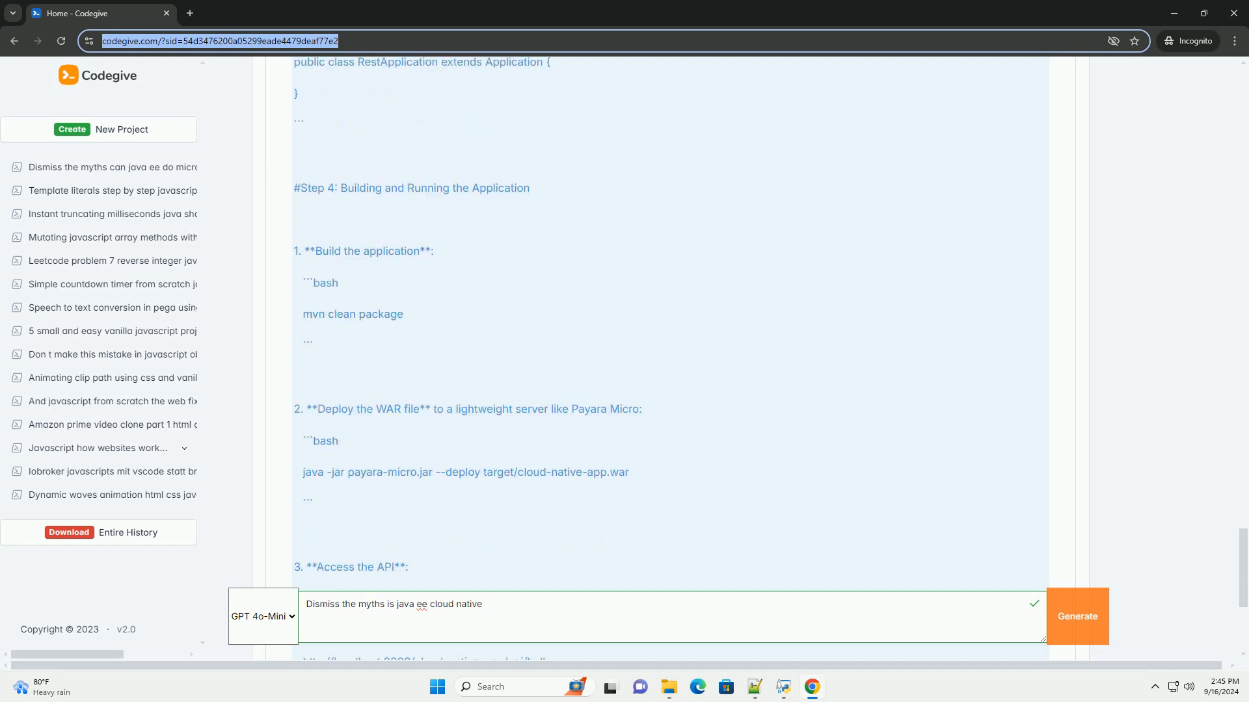
scroll("down", 3)
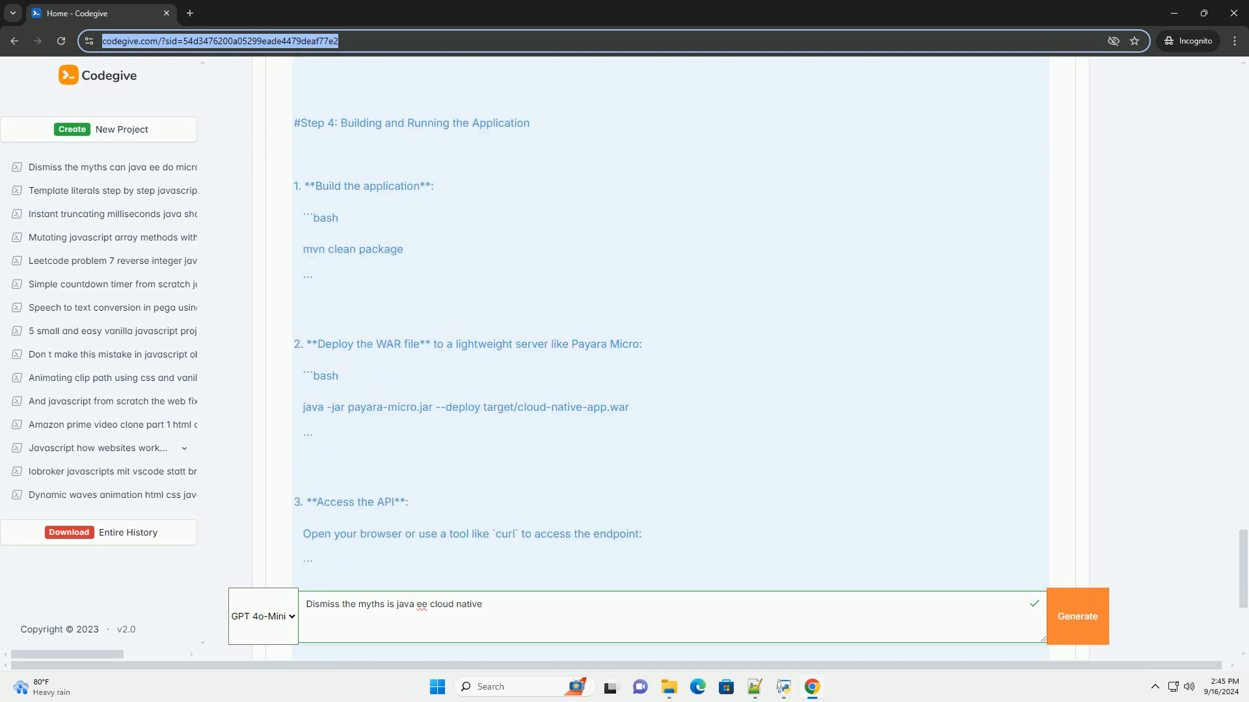